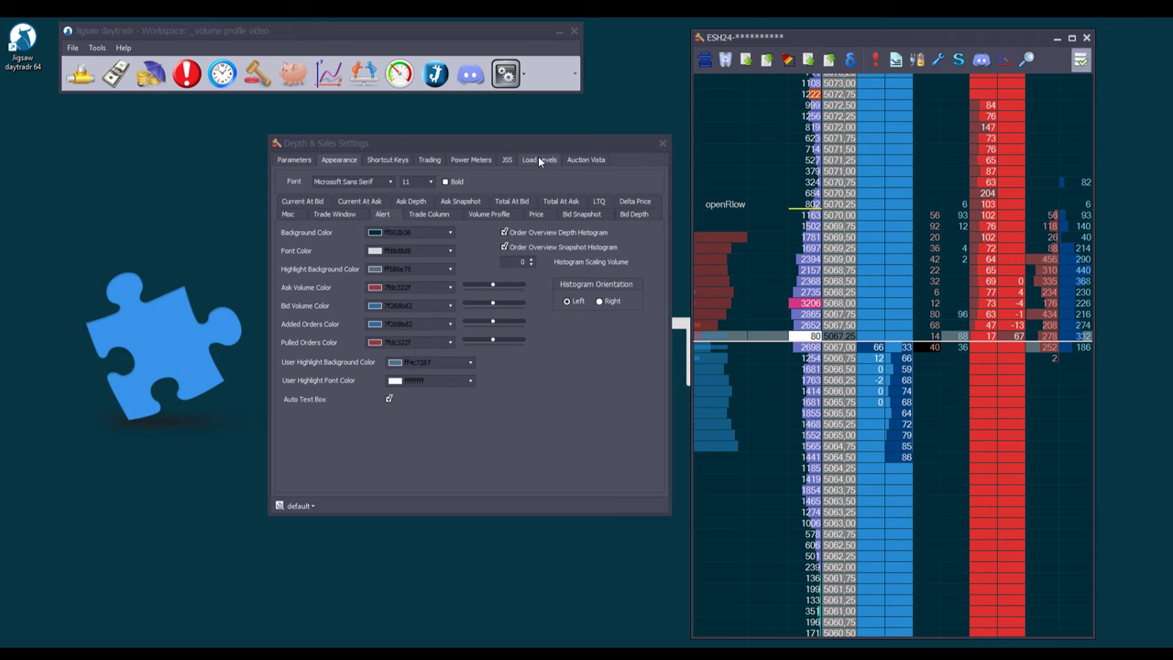
Step: Load the price levels from 'ES levels.csv' via the Load Levels settings
left_click(539, 159)
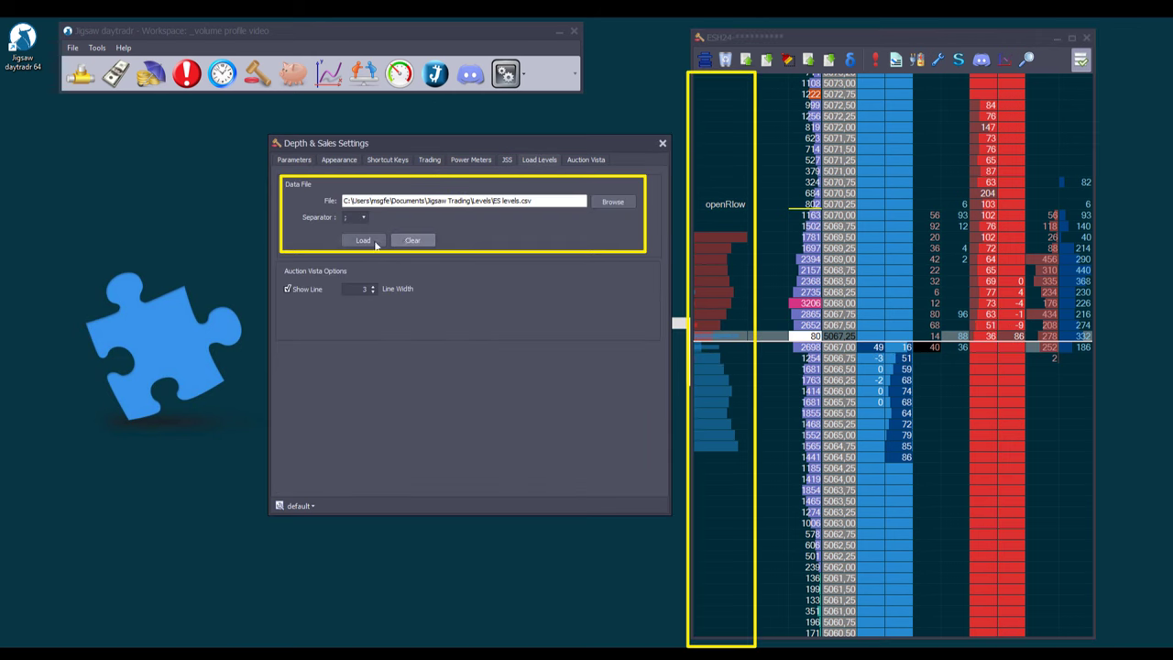
left_click(362, 240)
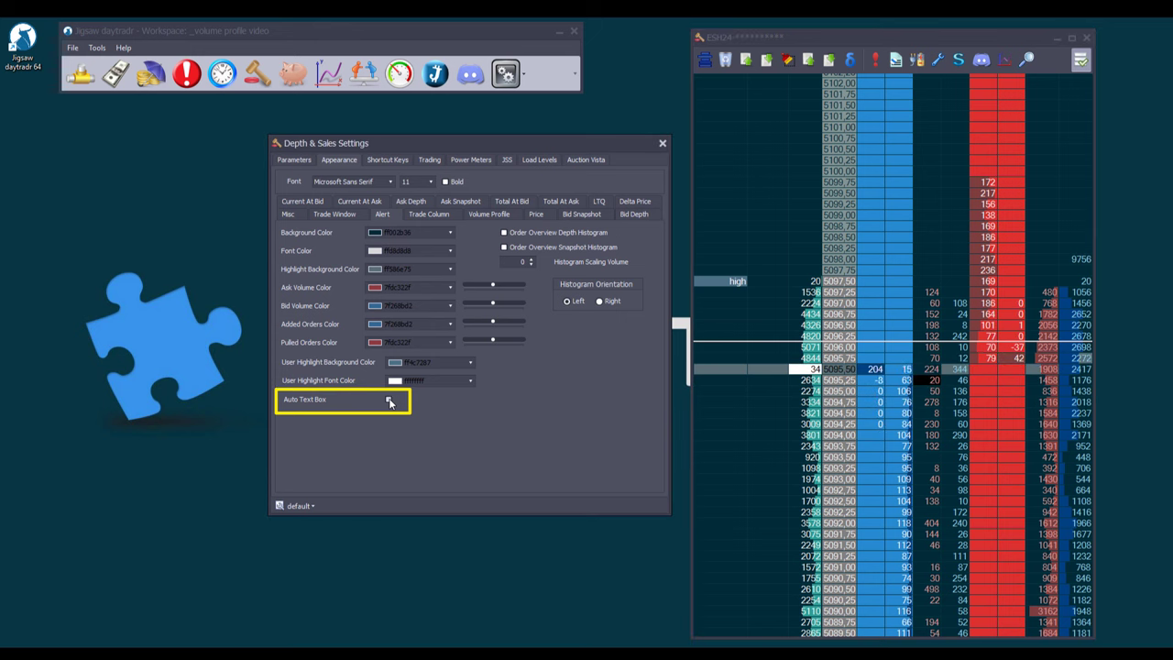
Step: Disable Auto Text Box and add a 'support' note in an Alert column cell
left_click(388, 399)
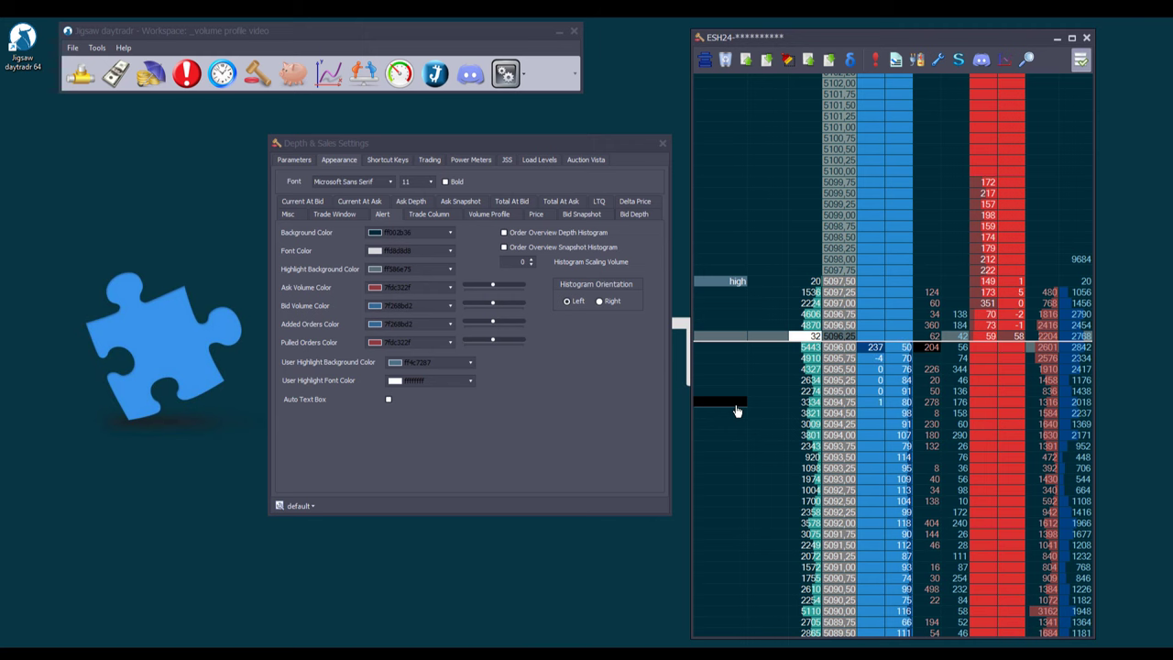
type("support")
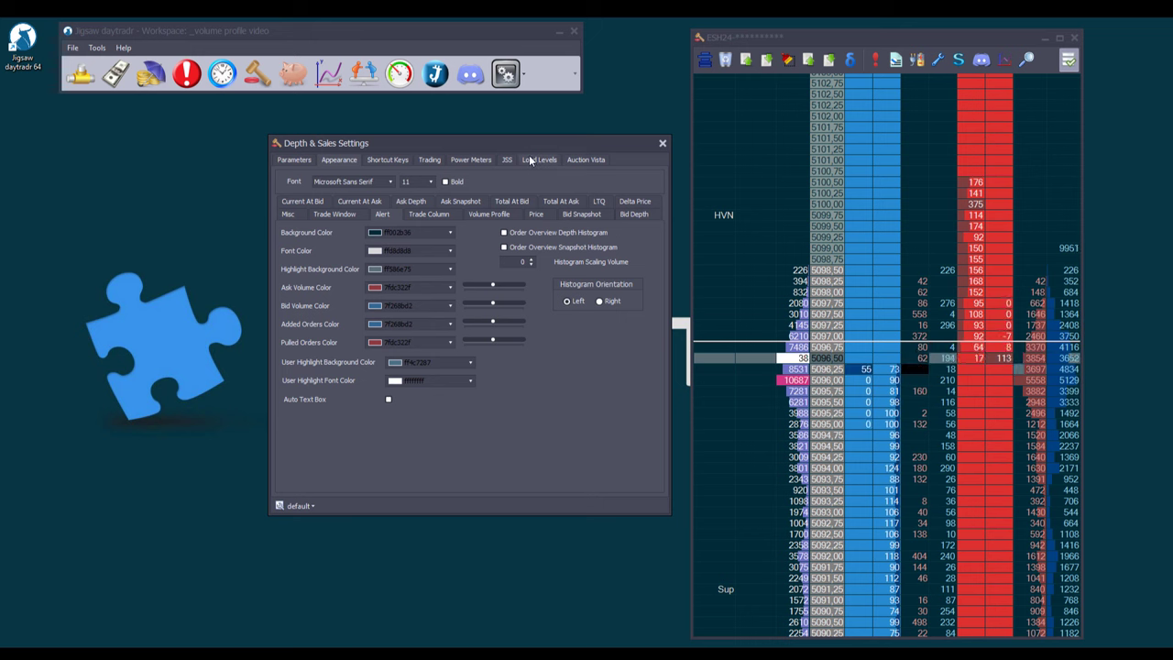
Step: Reload 'ES levels.csv' so highlighted Res and Sup levels appear beside the HVN note
left_click(539, 159)
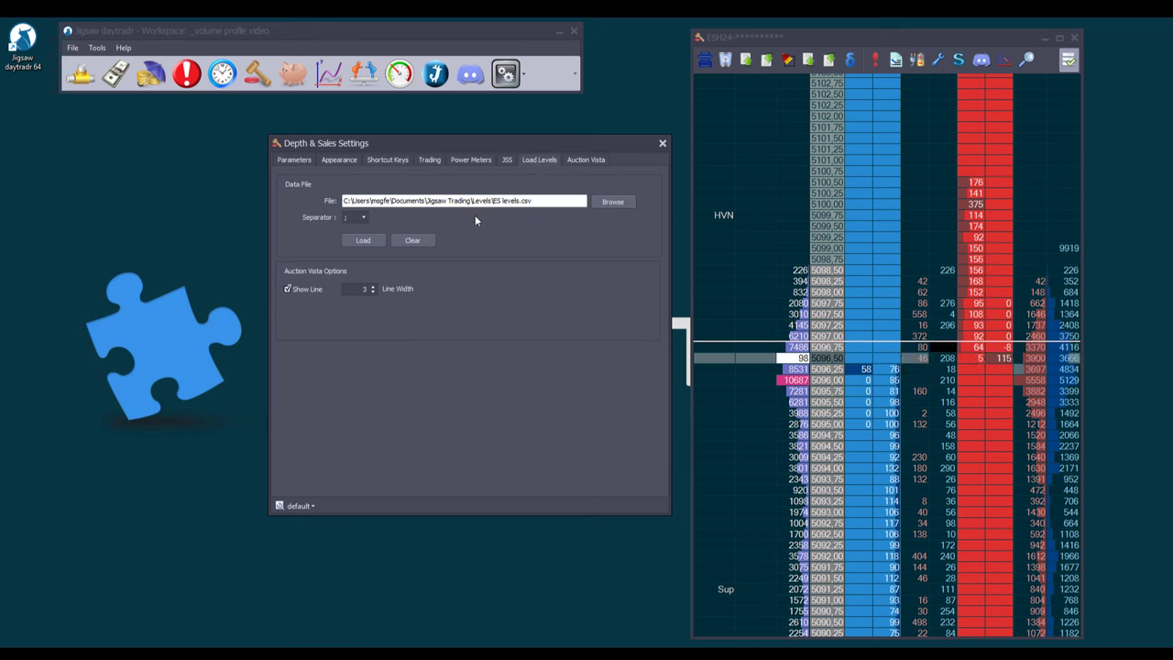
left_click(363, 240)
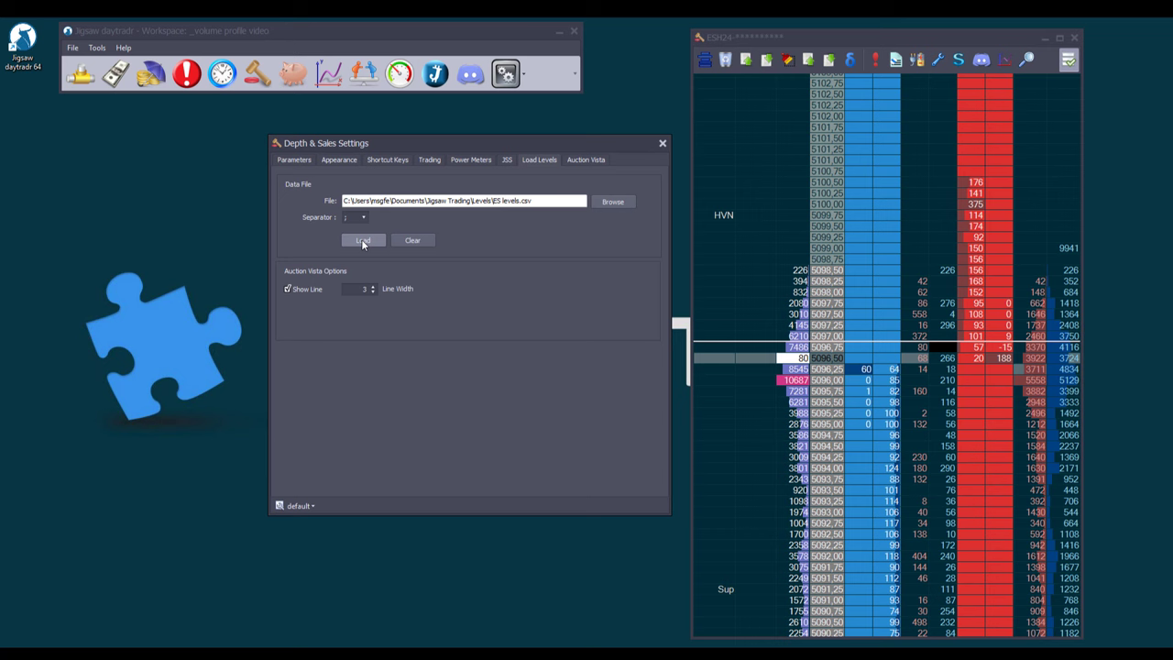
left_click(362, 240)
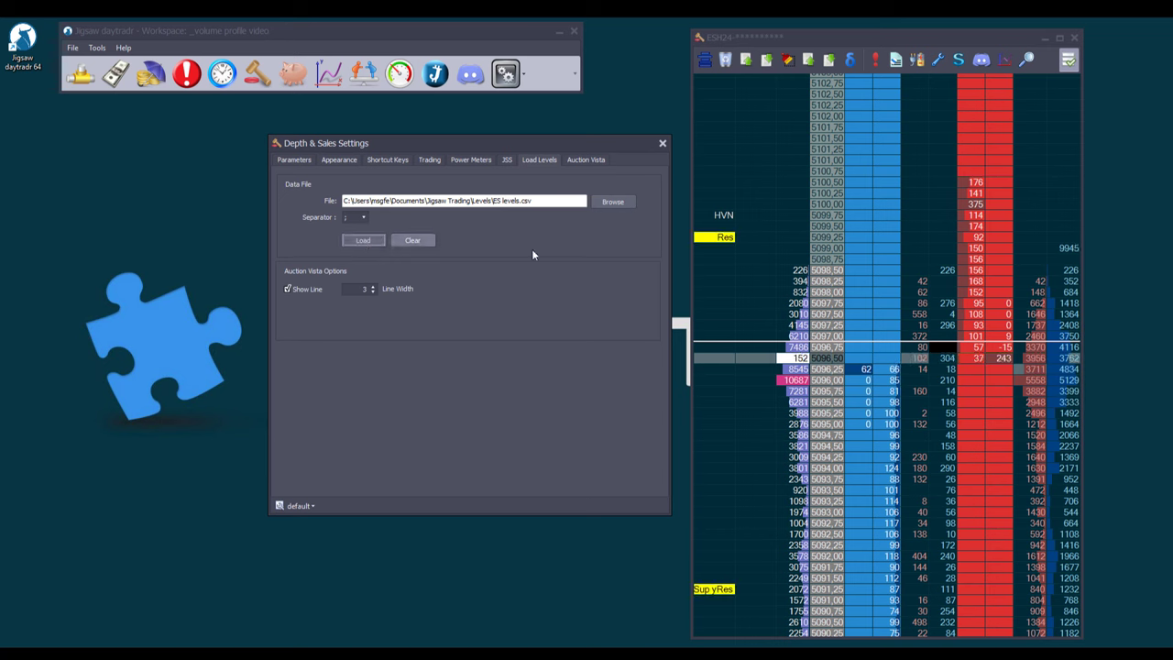